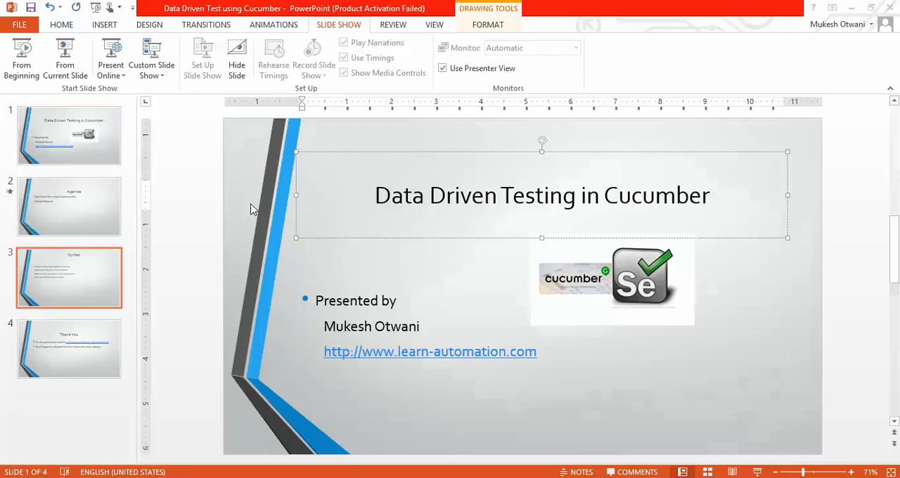
Step: Leave the slide show for Eclipse and select SmokeTestNew then MyApplicationNew.feature in the Package Explorer
{"action": "left_click", "coordinate": [69, 277]}
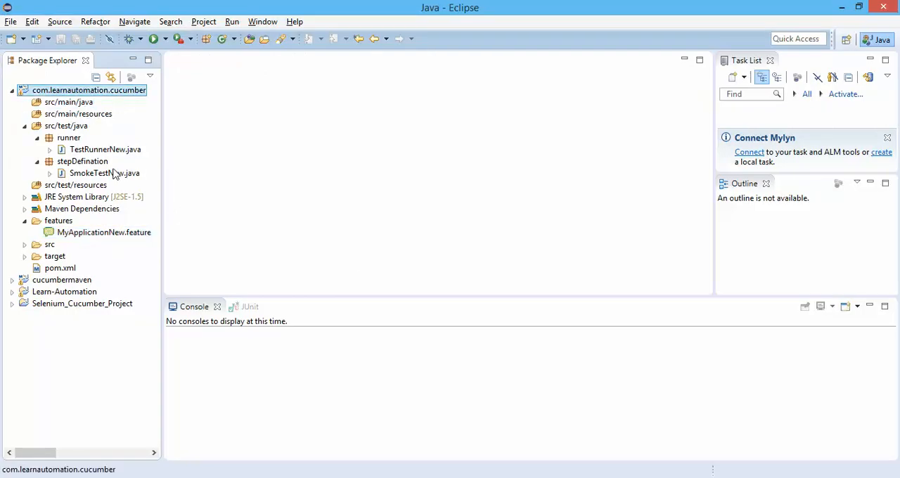
{"action": "left_click", "coordinate": [104, 173]}
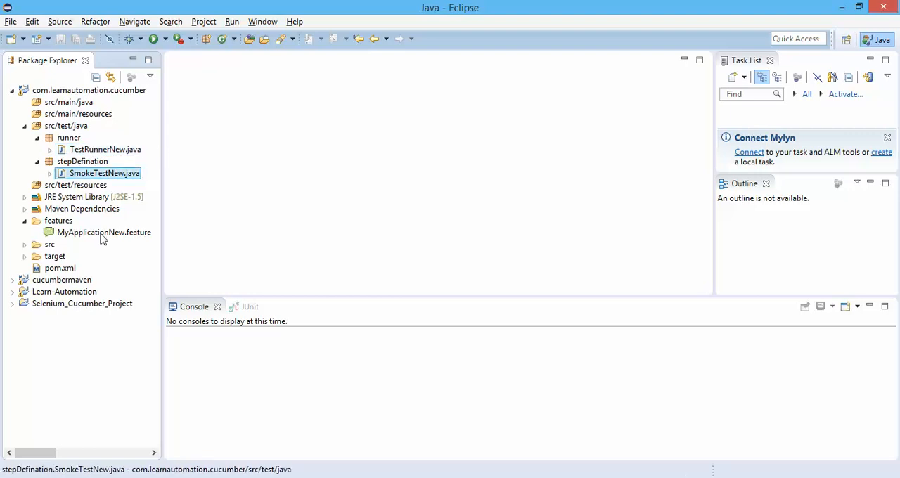
{"action": "left_click", "coordinate": [104, 232]}
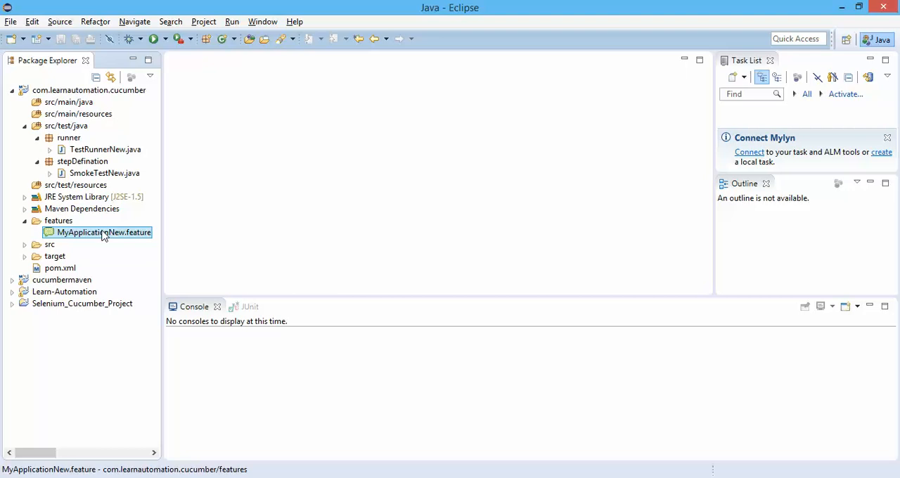
Step: Turn the Scenario into a Scenario Outline and add an Examples: header row of username | password
{"action": "double_click", "coordinate": [104, 232]}
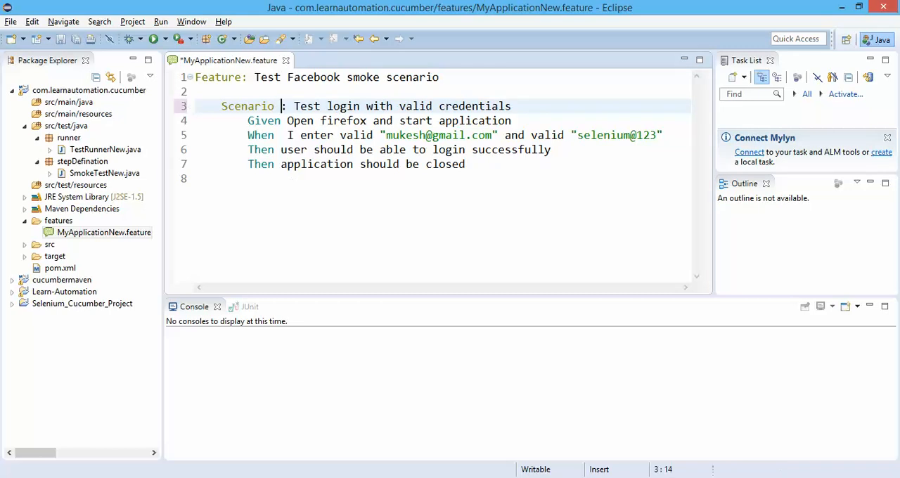
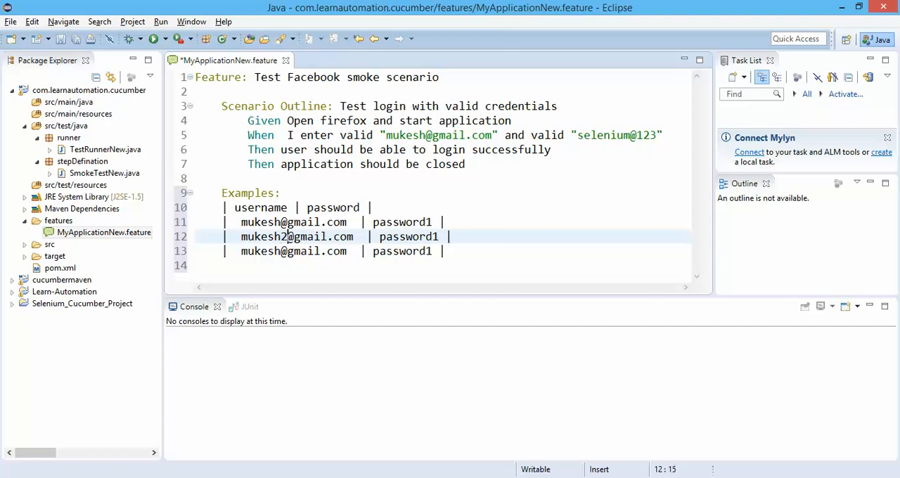
{"action": "left_click", "coordinate": [442, 236]}
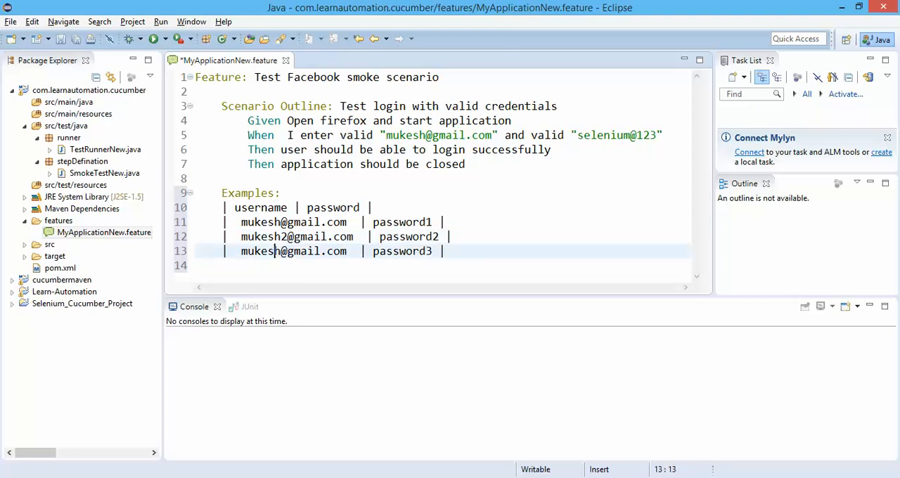
{"action": "type", "text": "3"}
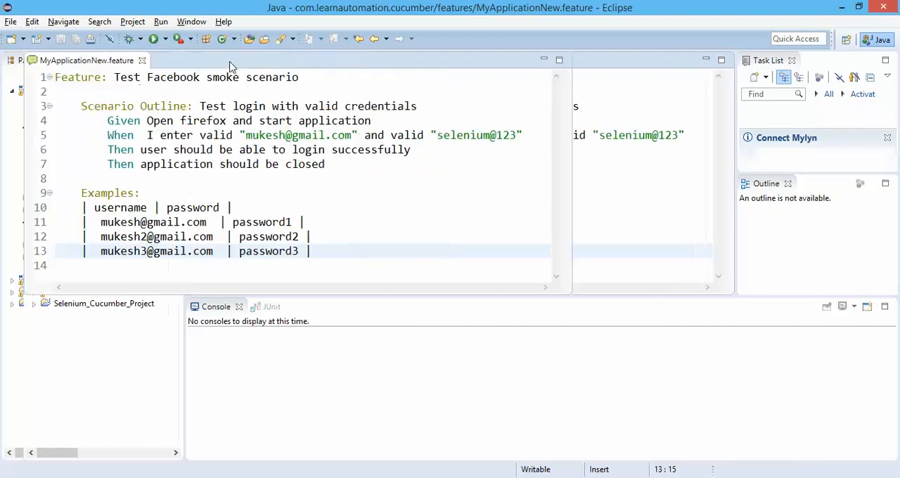
Step: Replace the hard-coded login value in the When step with the password parameter and save the feature
{"action": "left_click", "coordinate": [357, 135]}
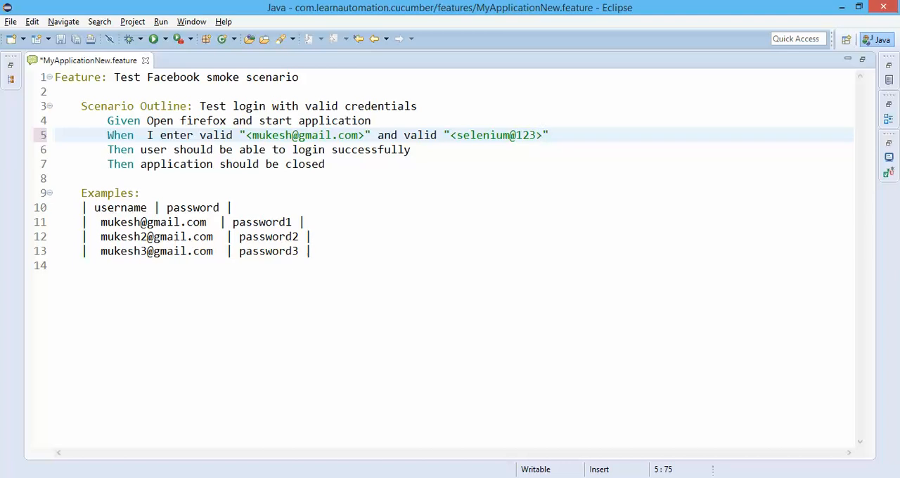
{"action": "mouse_move", "coordinate": [258, 135]}
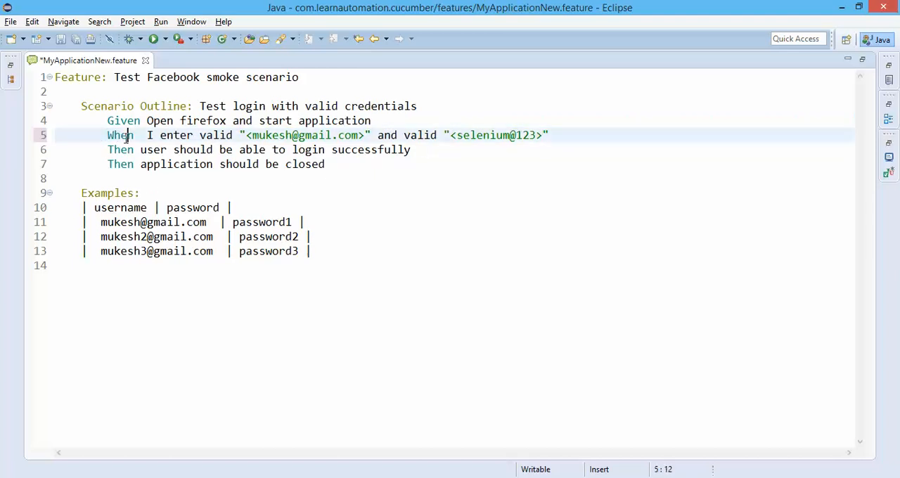
{"action": "triple_click", "coordinate": [281, 135]}
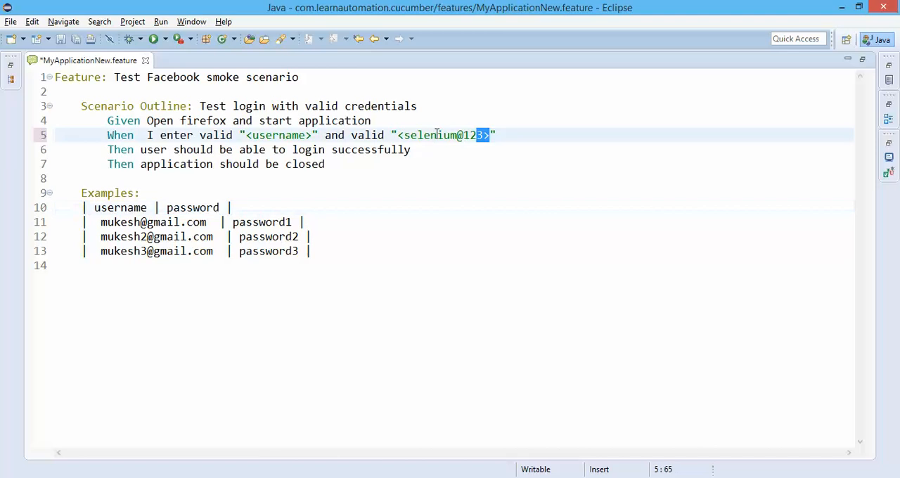
{"action": "type", "text": "password"}
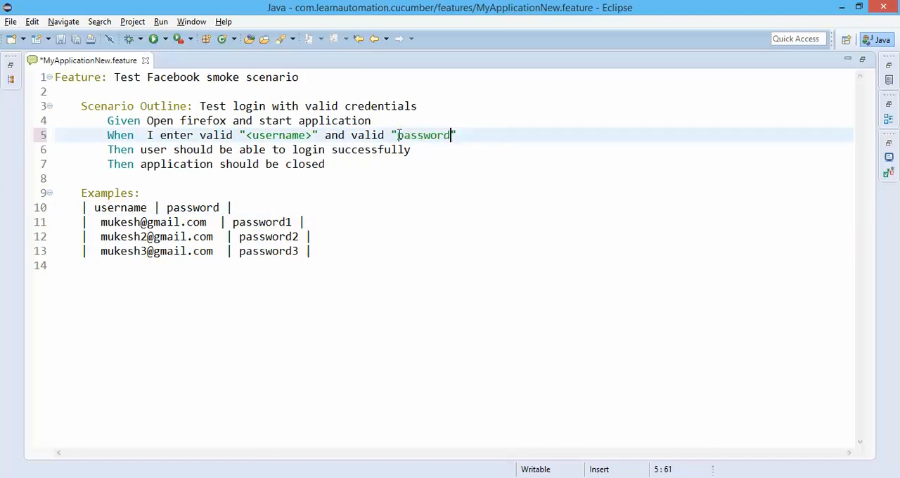
{"action": "key", "text": "ctrl+s"}
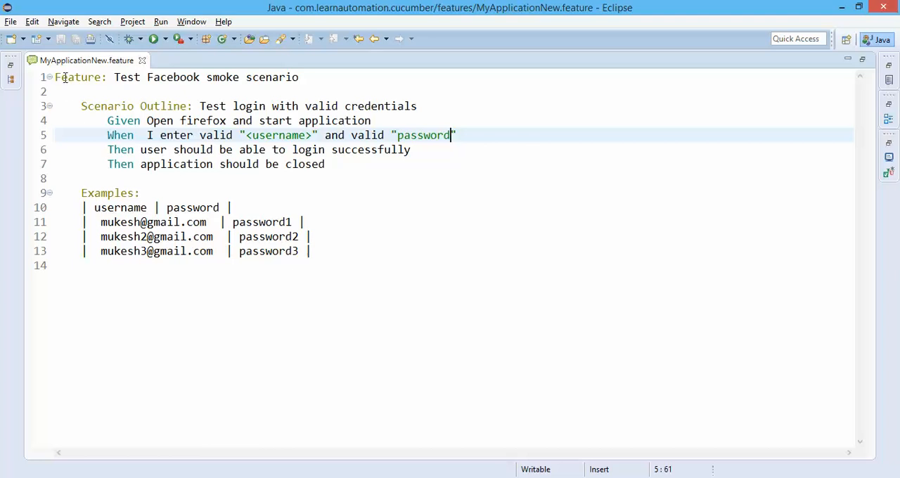
{"action": "mouse_move", "coordinate": [233, 135]}
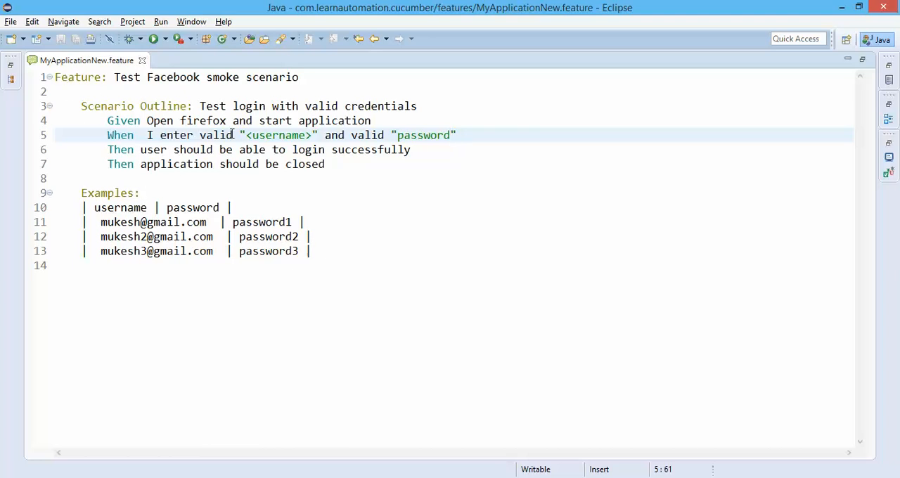
Step: Highlight the username placeholder, the first example row and the Scenario Outline steps to review them
{"action": "double_click", "coordinate": [280, 135]}
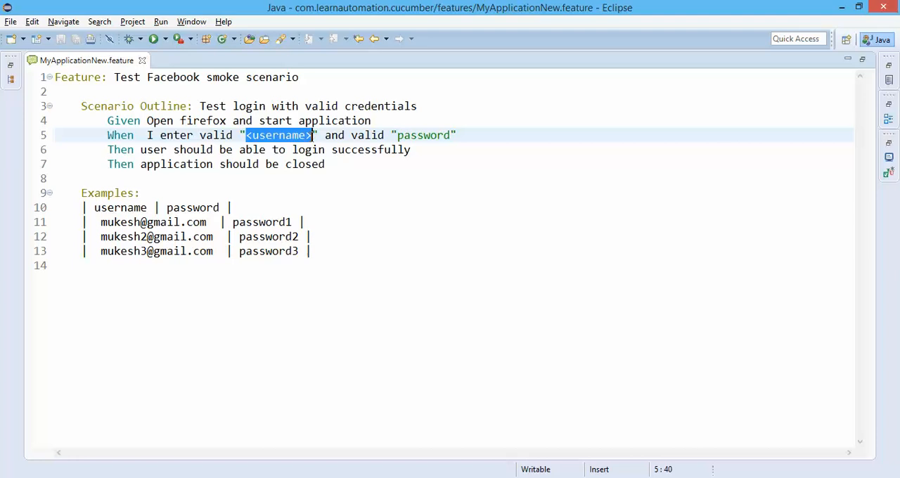
{"action": "left_click", "coordinate": [83, 193]}
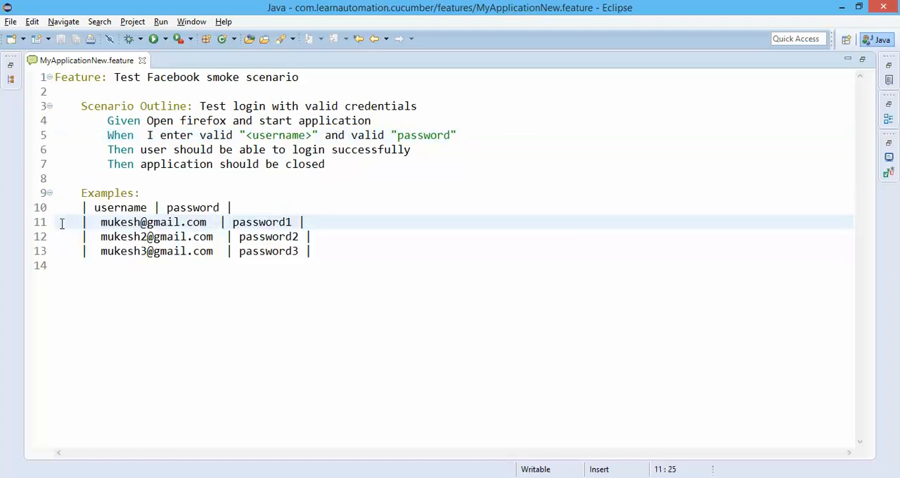
{"action": "left_click_drag", "start_coordinate": [83, 223], "coordinate": [294, 222]}
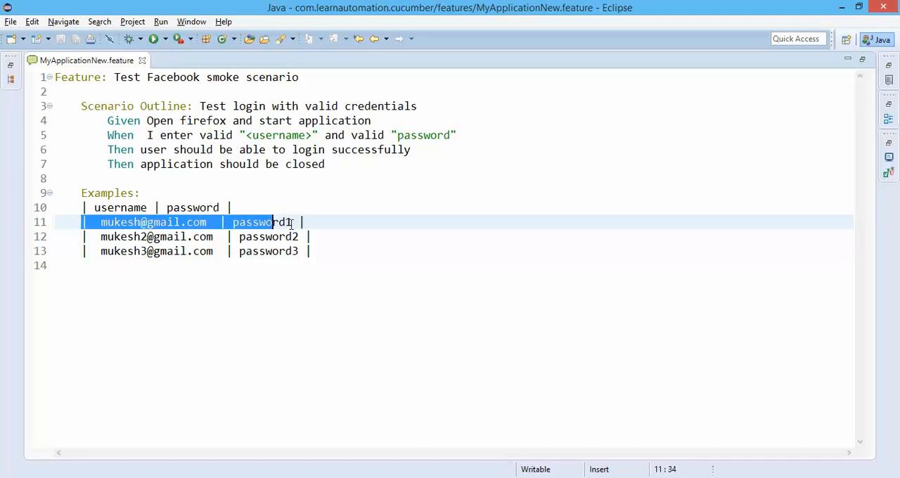
{"action": "left_click_drag", "start_coordinate": [82, 107], "coordinate": [325, 164]}
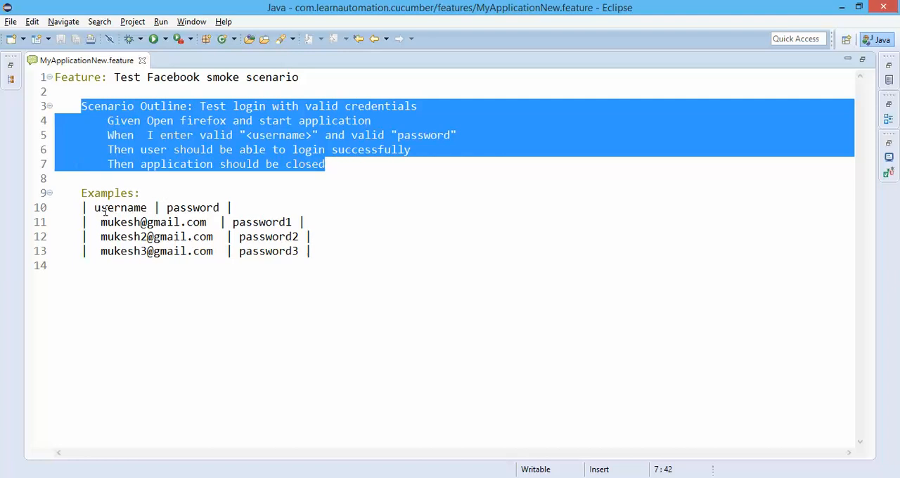
Step: Apply Pretty Format to align the steps and Examples columns, then save the feature file
{"action": "left_click", "coordinate": [156, 237]}
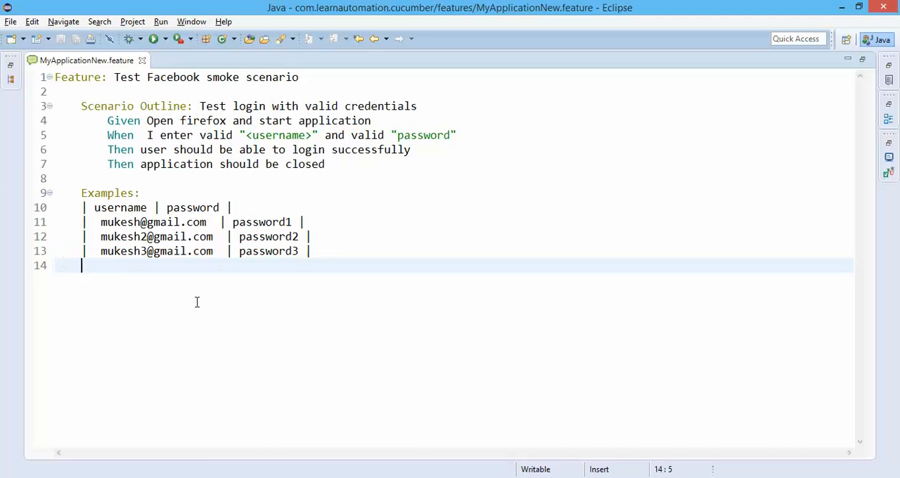
{"action": "mouse_move", "coordinate": [104, 227]}
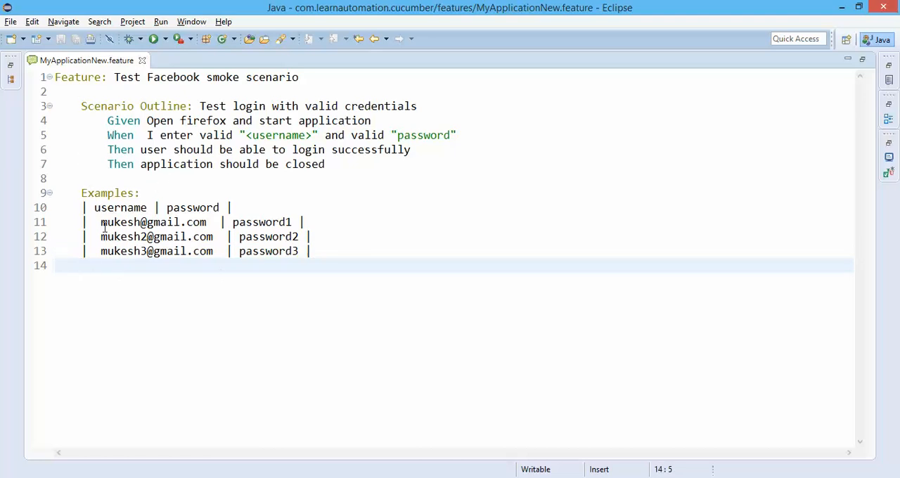
{"action": "left_click_drag", "start_coordinate": [82, 107], "coordinate": [372, 150]}
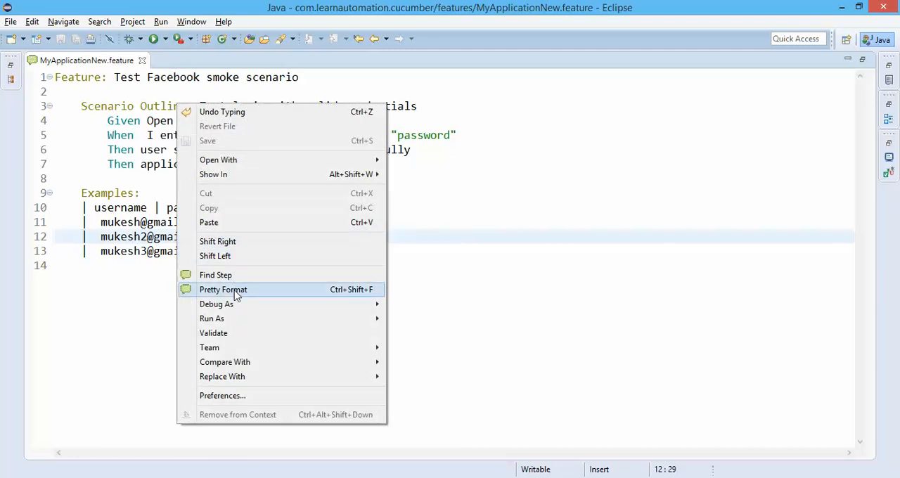
{"action": "left_click", "coordinate": [222, 290]}
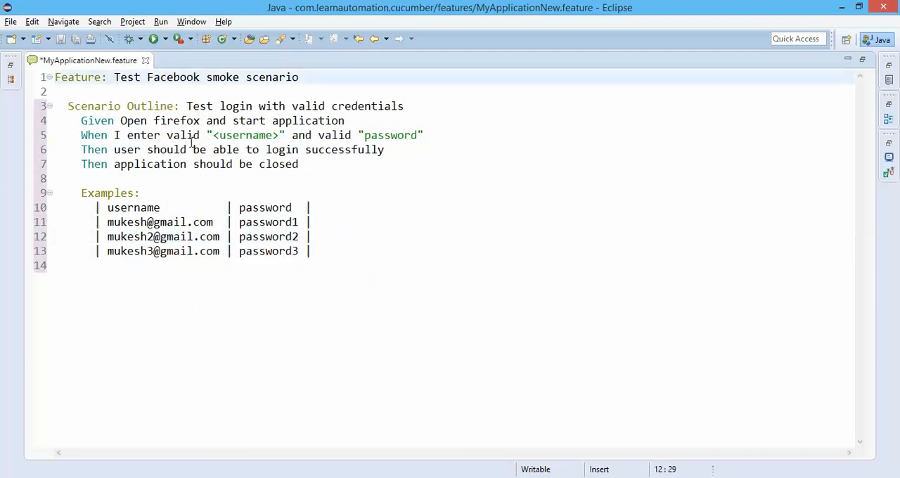
{"action": "key", "text": "ctrl+s"}
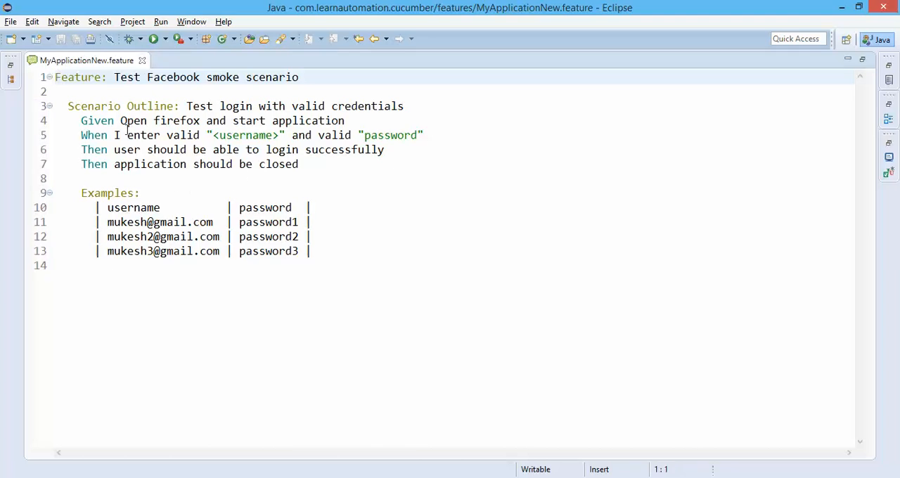
{"action": "mouse_move", "coordinate": [113, 135]}
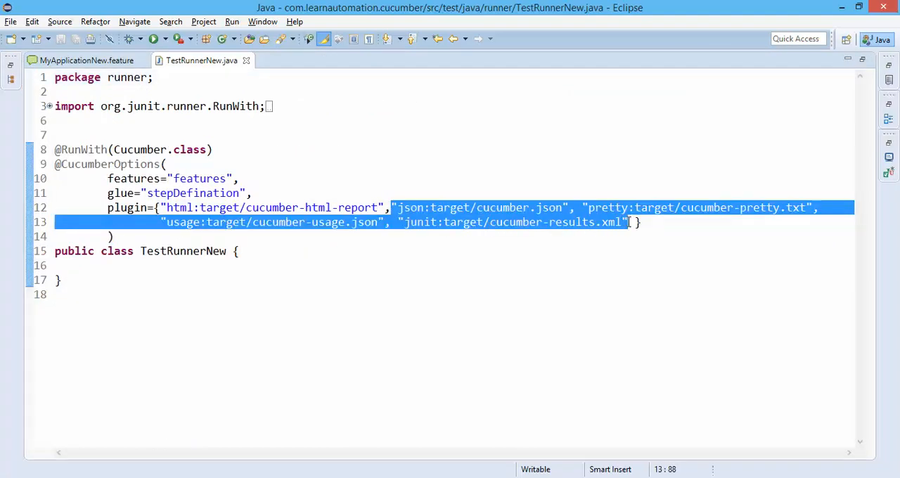
Step: Keep only the HTML report plugin in TestRunnerNew, save it, and dismiss the out-of-sync error on deleting target
{"action": "key", "text": "Delete"}
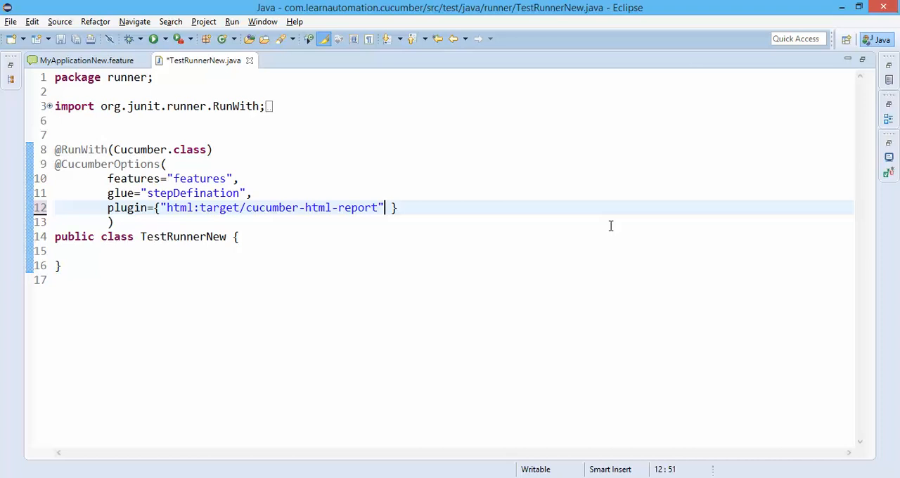
{"action": "key", "text": "ctrl+s"}
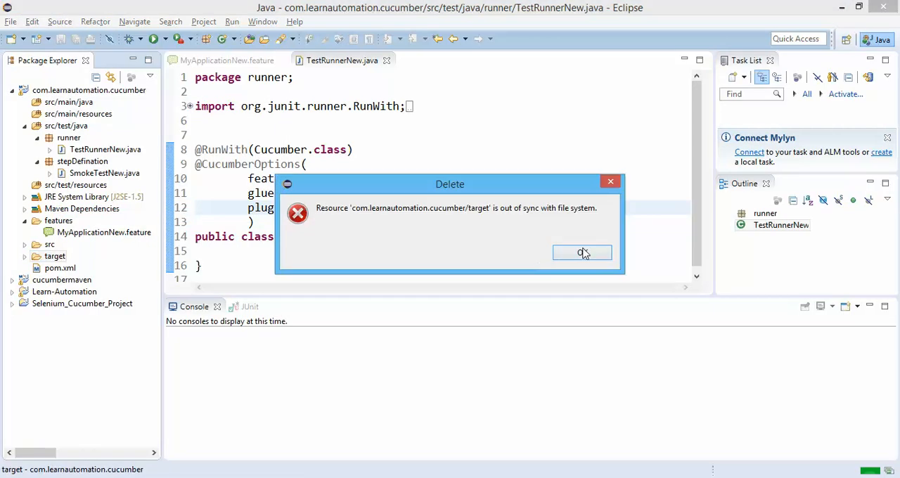
{"action": "left_click", "coordinate": [582, 253]}
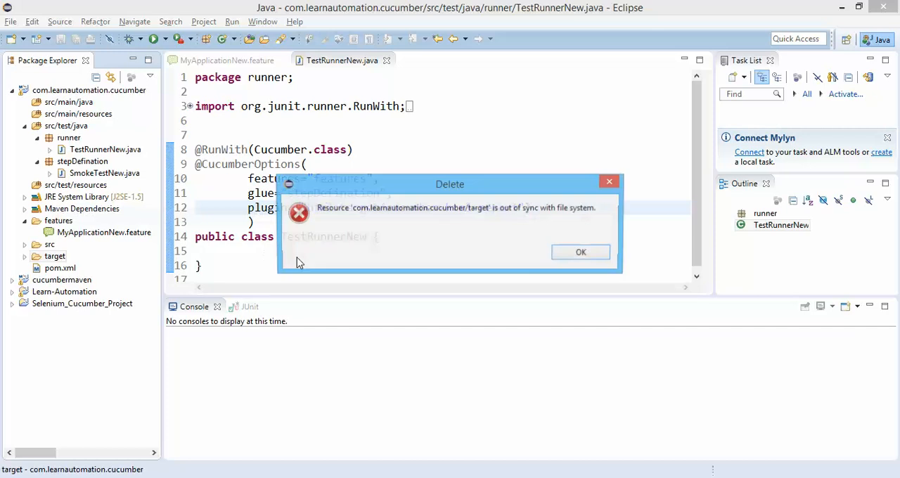
{"action": "left_click", "coordinate": [579, 252]}
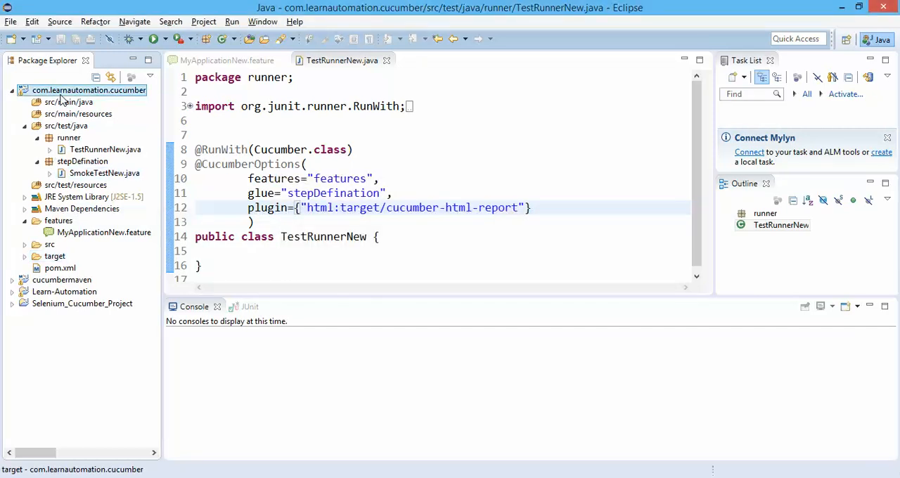
Step: Run Maven clean on the project so the target folder is deleted with BUILD SUCCESS
{"action": "right_click", "coordinate": [89, 90]}
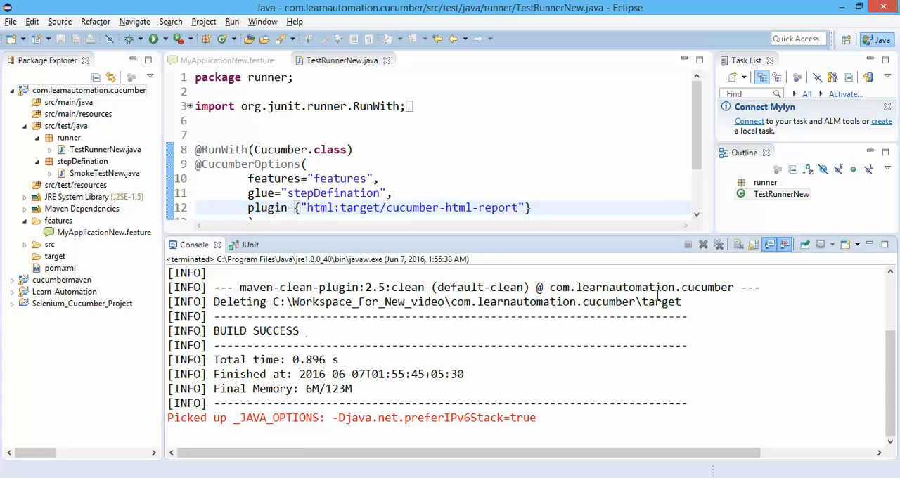
{"action": "left_click", "coordinate": [59, 267]}
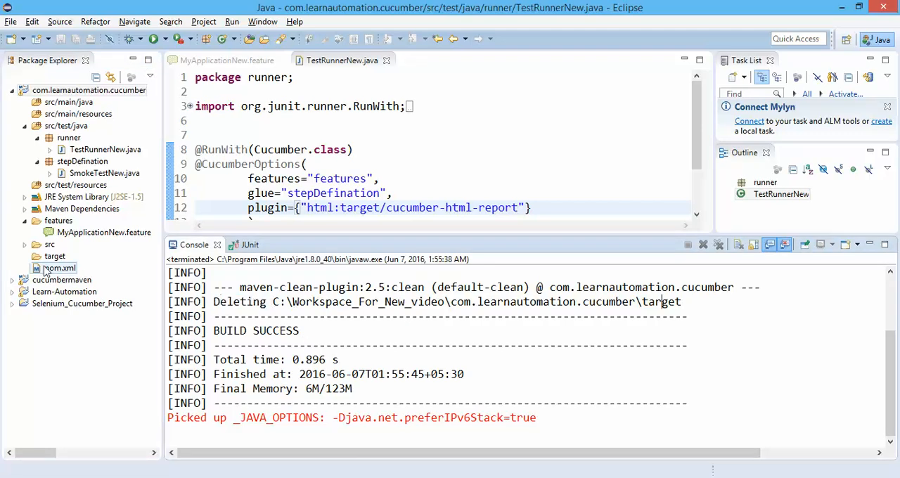
Step: Refresh the target folder and run TestRunnerNew as a JUnit test, hitting a ClassNotFoundException
{"action": "left_click", "coordinate": [54, 256]}
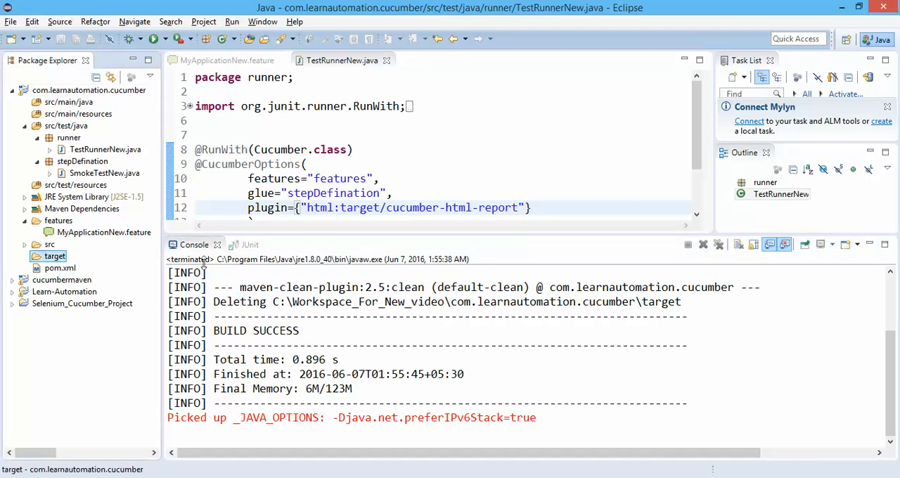
{"action": "right_click", "coordinate": [98, 149]}
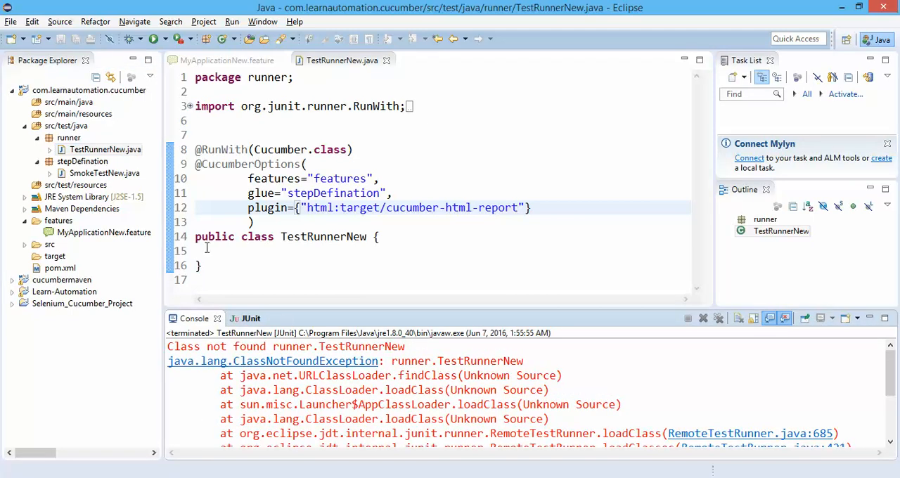
{"action": "right_click", "coordinate": [107, 149]}
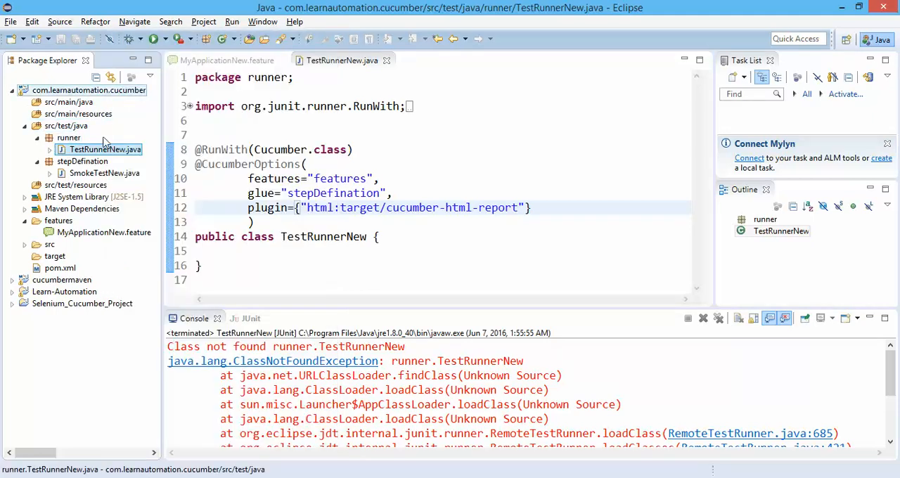
{"action": "right_click", "coordinate": [104, 149]}
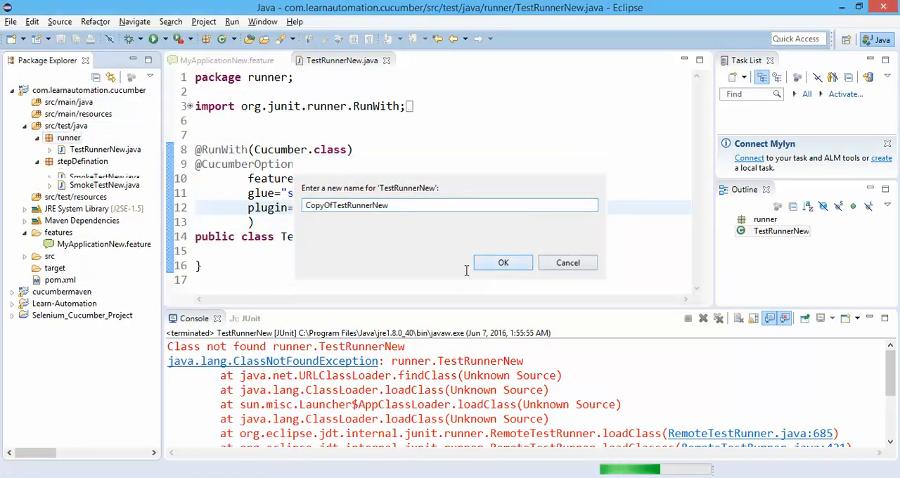
Step: Accept CopyOfTestRunnerNew, run it as a JUnit test, and start copying SmokeTestNew too
{"action": "left_click", "coordinate": [503, 263]}
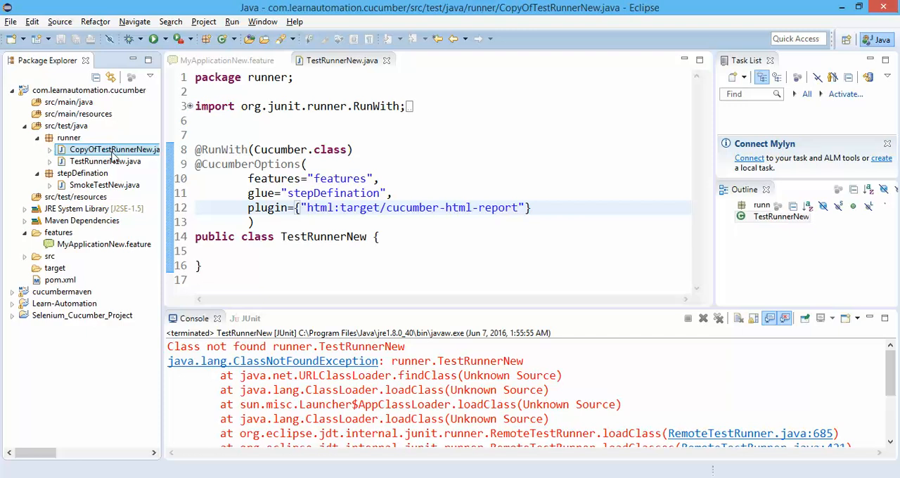
{"action": "double_click", "coordinate": [112, 149]}
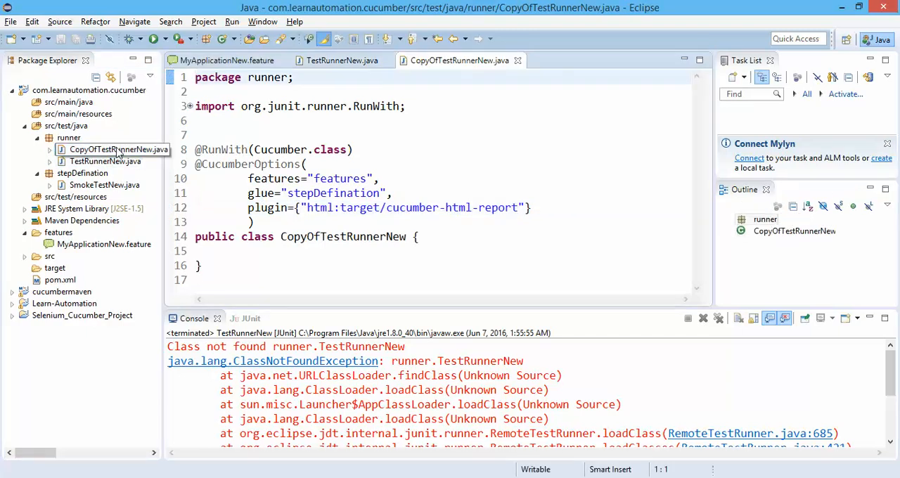
{"action": "right_click", "coordinate": [118, 149]}
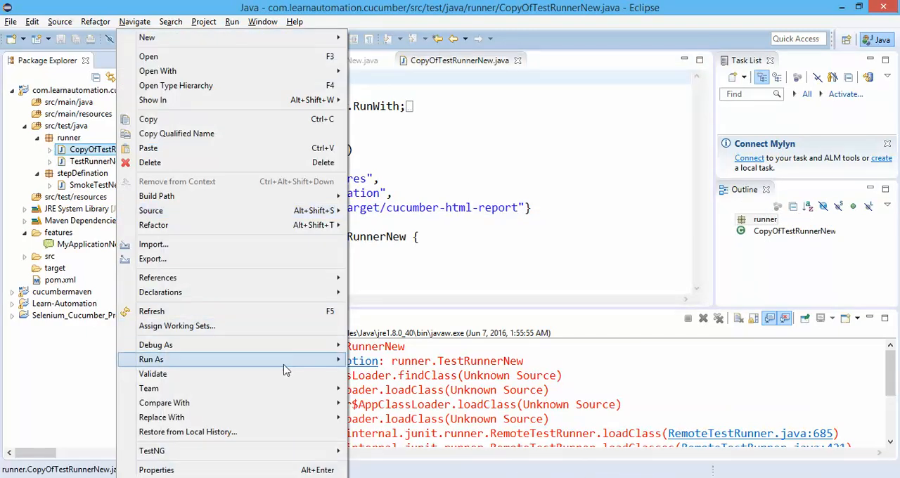
{"action": "left_click", "coordinate": [151, 360]}
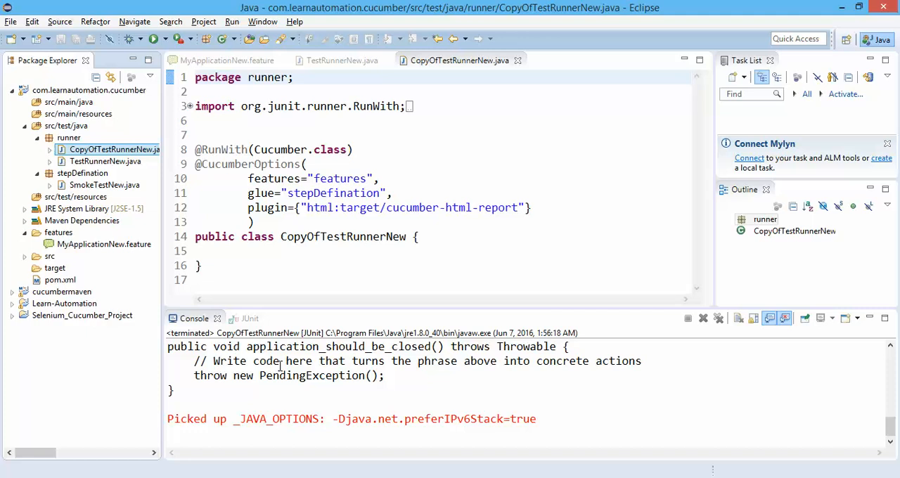
{"action": "right_click", "coordinate": [104, 185]}
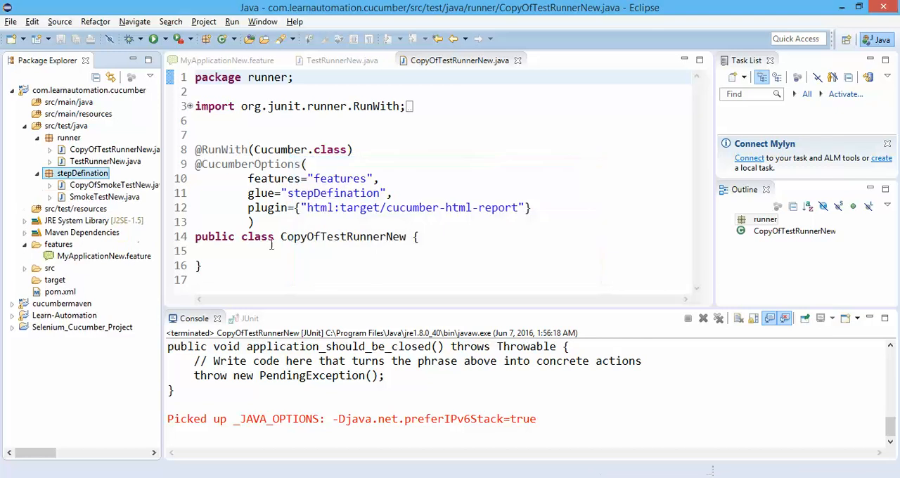
Step: Run CopyOfTestRunnerNew as JUnit and expand the results to the Scenario Outline's three Examples rows
{"action": "right_click", "coordinate": [115, 149]}
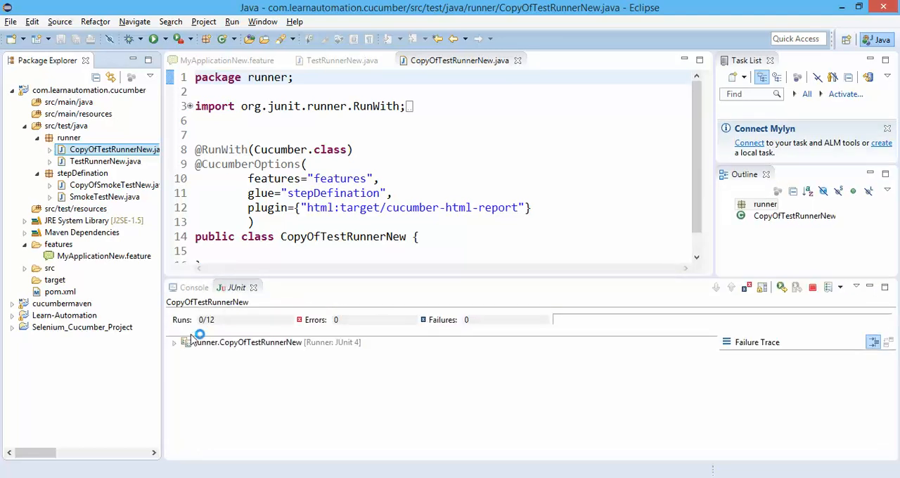
{"action": "left_click", "coordinate": [175, 343]}
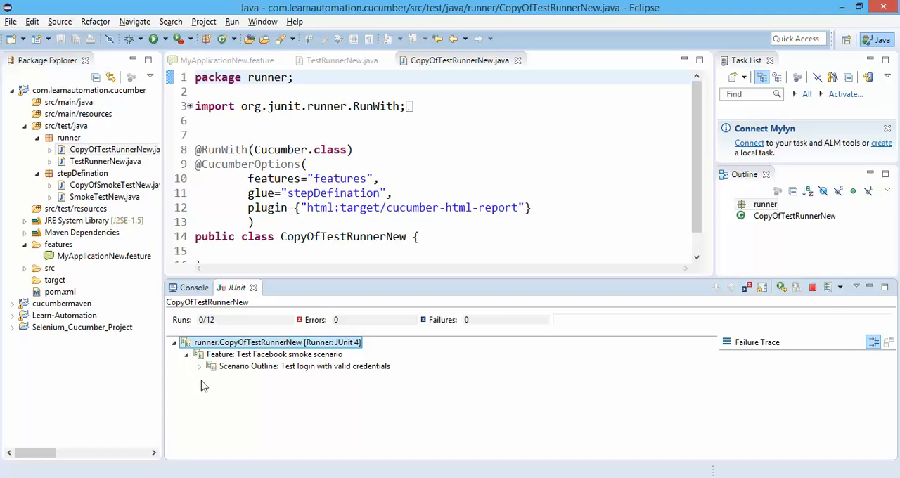
{"action": "left_click", "coordinate": [200, 366]}
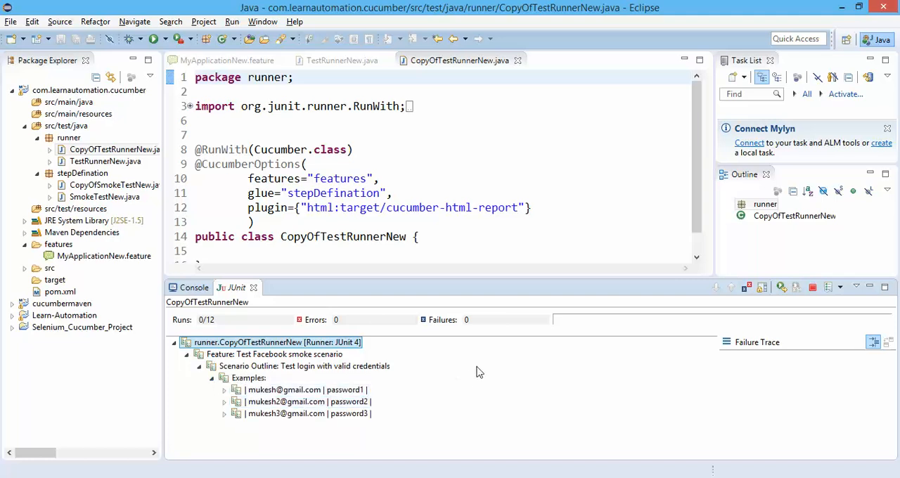
{"action": "left_click", "coordinate": [69, 138]}
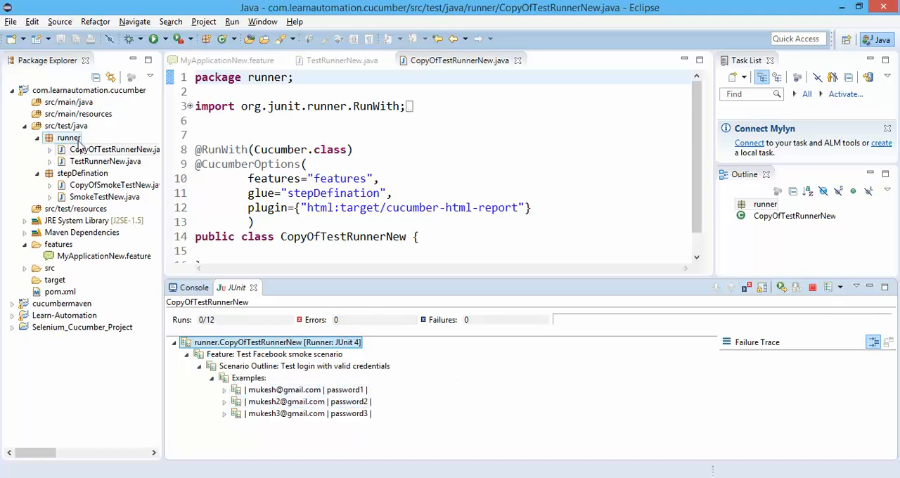
{"action": "left_click", "coordinate": [104, 162]}
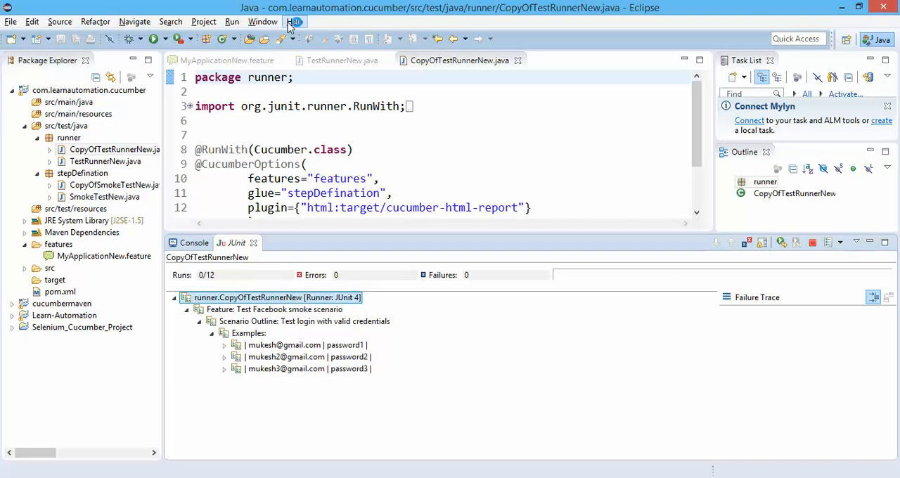
Step: Inspect the first data set's finished result and the second data set's steps, at 4 of 12 runs
{"action": "left_click", "coordinate": [307, 345]}
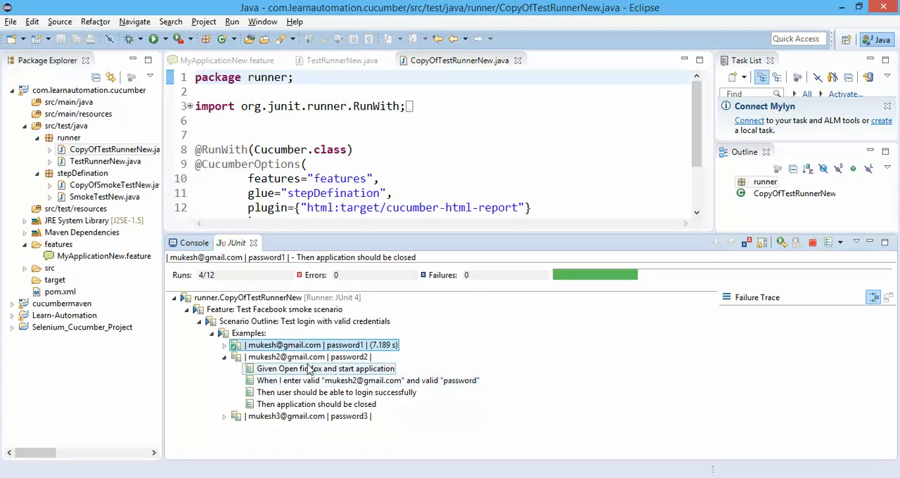
{"action": "left_click", "coordinate": [316, 345]}
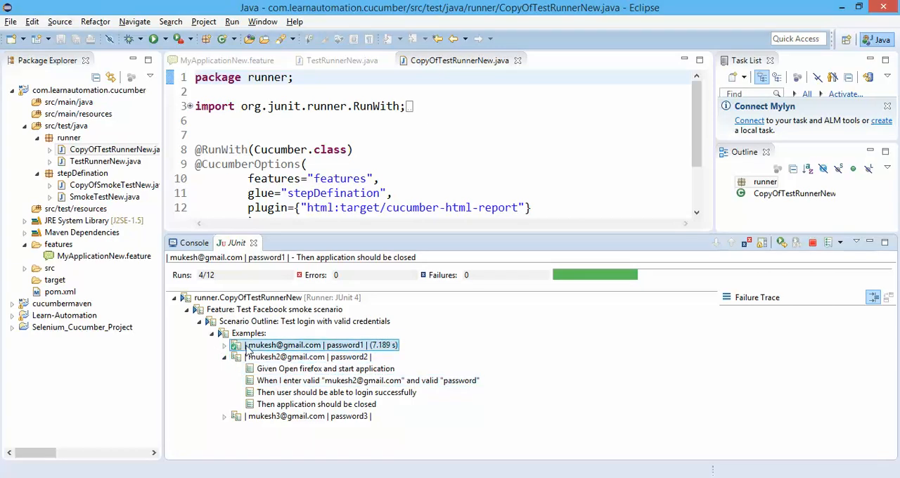
{"action": "left_click", "coordinate": [308, 357]}
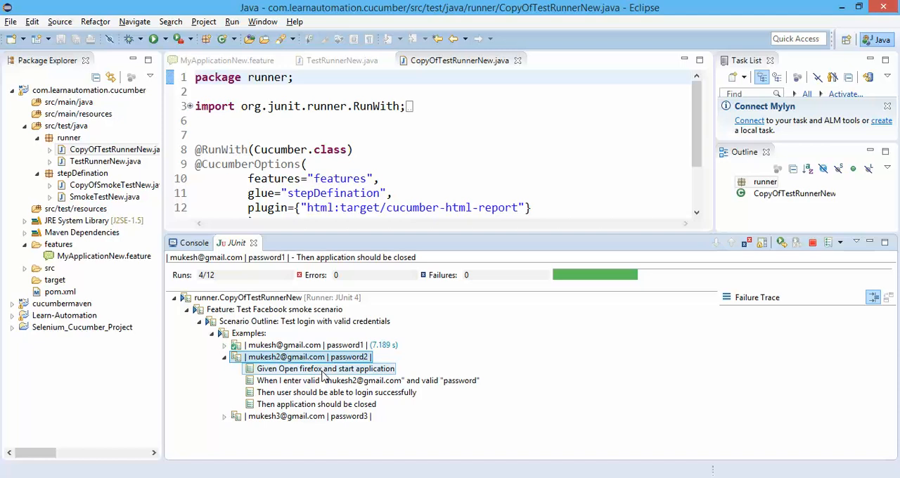
{"action": "left_click", "coordinate": [315, 404]}
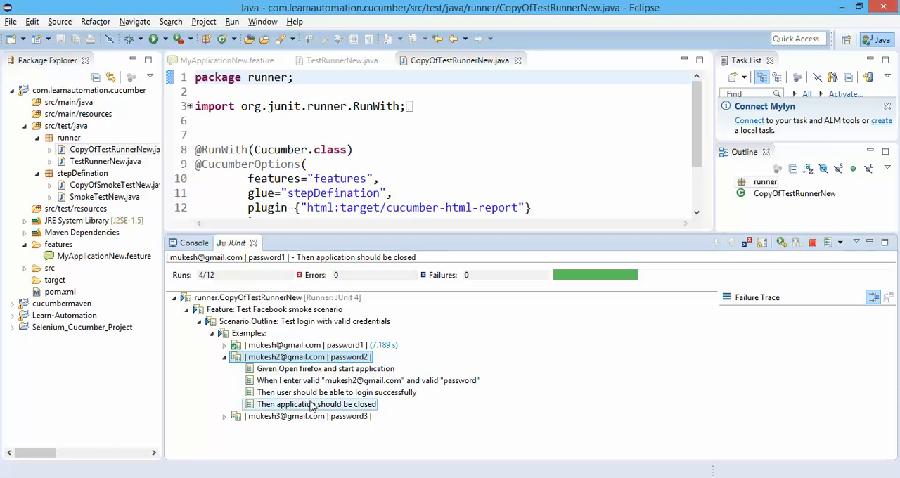
{"action": "mouse_move", "coordinate": [310, 405]}
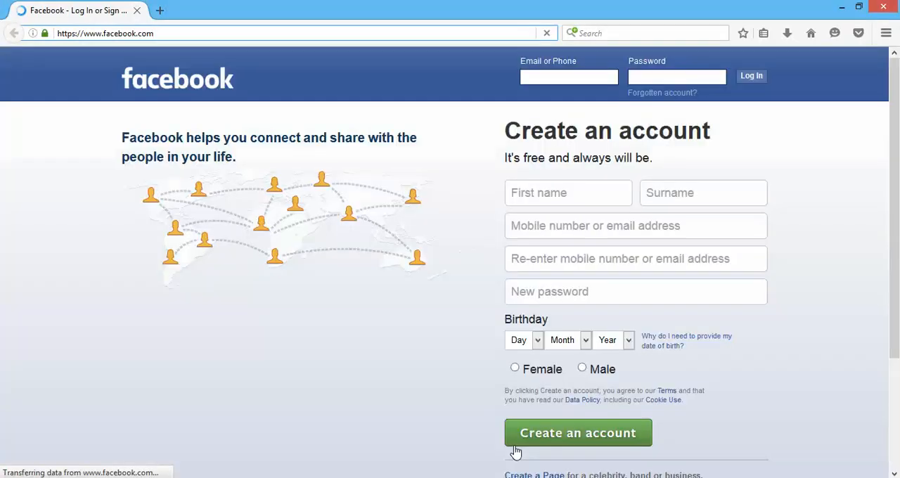
Step: Watch Firefox load facebook.com for the second data row, then return to the JUnit view
{"action": "left_click", "coordinate": [568, 78]}
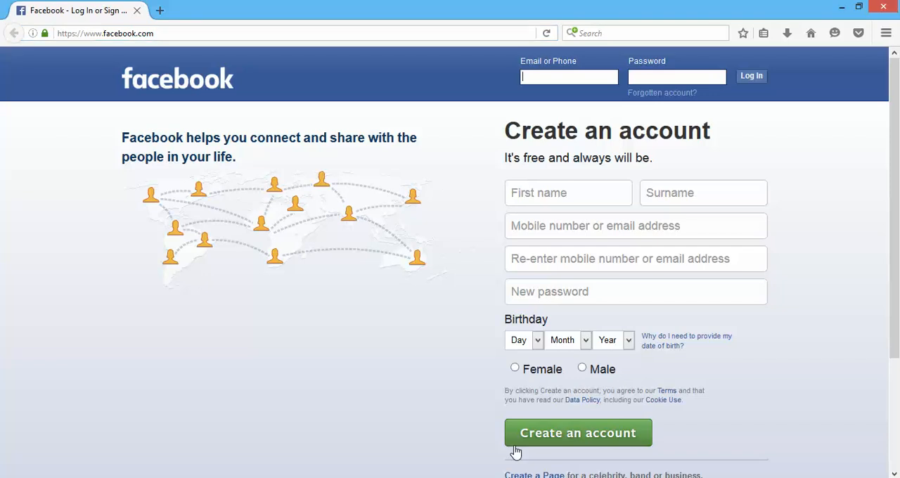
{"action": "left_click", "coordinate": [751, 76]}
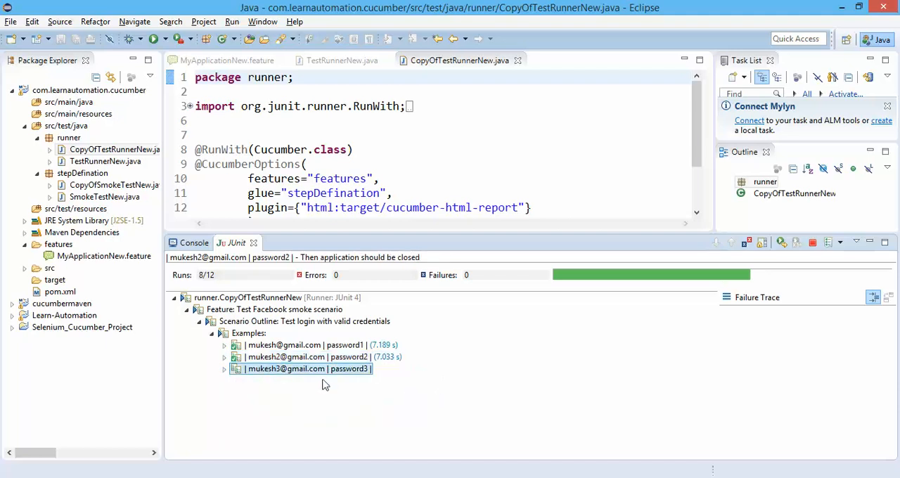
Step: Review the runner's Cucumber options and open the CopyOfSmokeTestNew step definitions class
{"action": "left_click", "coordinate": [307, 357]}
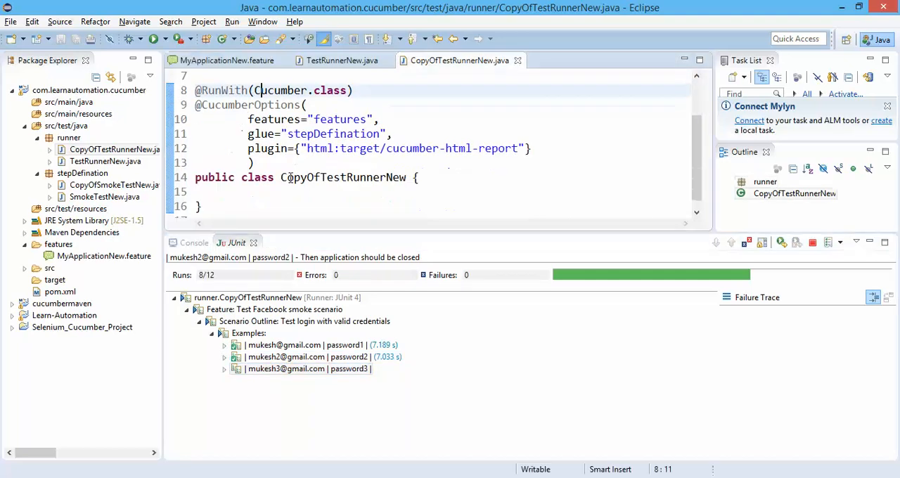
{"action": "left_click", "coordinate": [104, 197]}
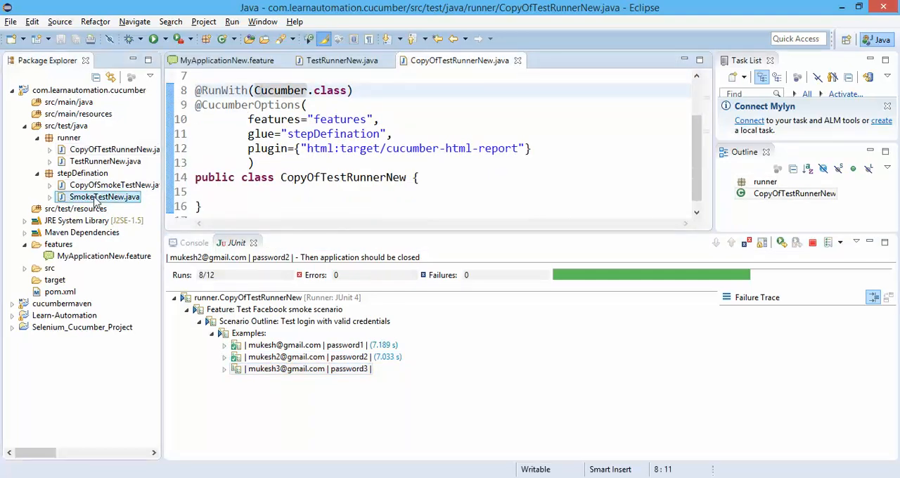
{"action": "left_click", "coordinate": [113, 186]}
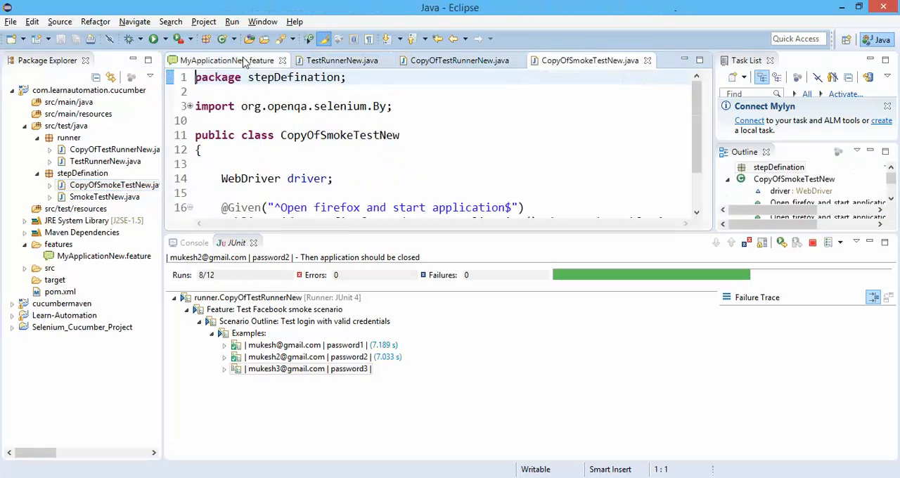
Step: Maximise MyApplicationNew.feature and highlight the Scenario Outline block with its username placeholder
{"action": "left_click", "coordinate": [226, 61]}
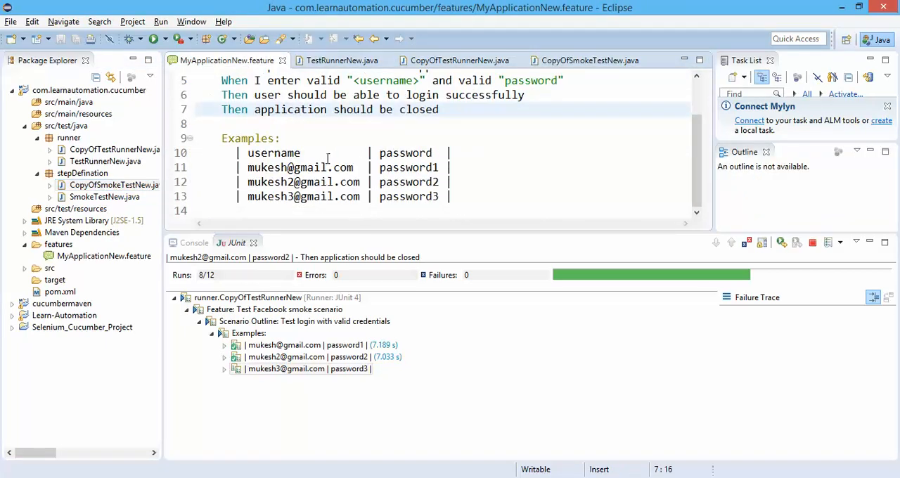
{"action": "double_click", "coordinate": [225, 59]}
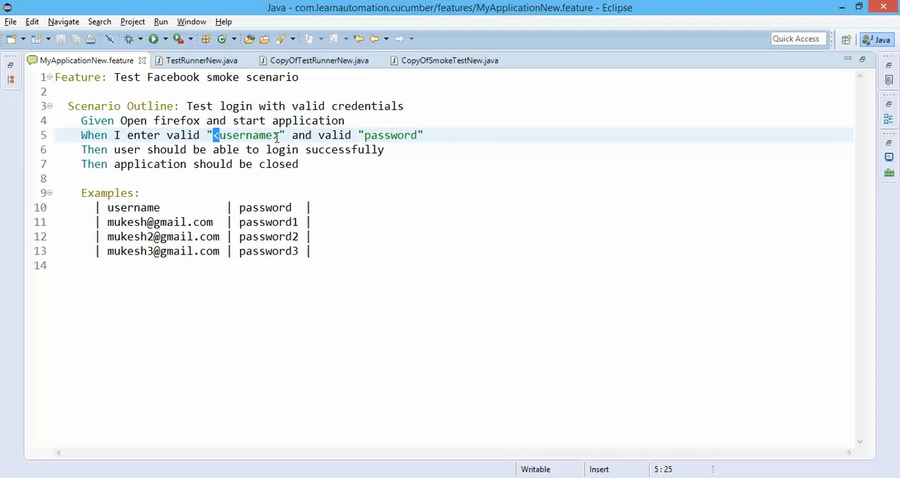
{"action": "double_click", "coordinate": [245, 135]}
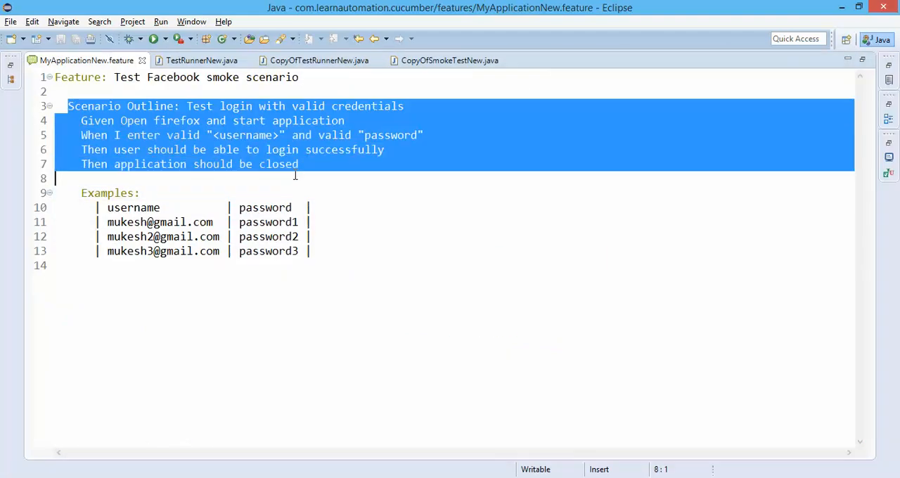
{"action": "left_click_drag", "start_coordinate": [107, 222], "coordinate": [270, 237]}
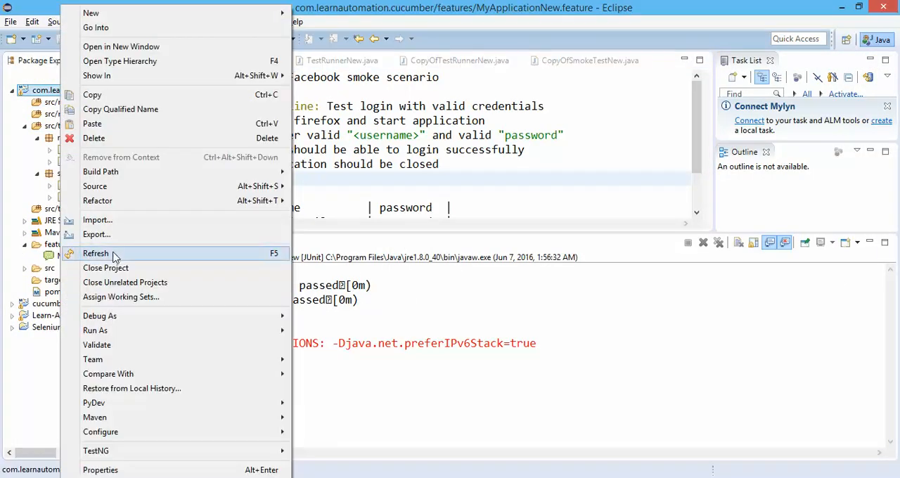
Step: Refresh the project and open target/cucumber-html-report/index.html
{"action": "left_click", "coordinate": [96, 253]}
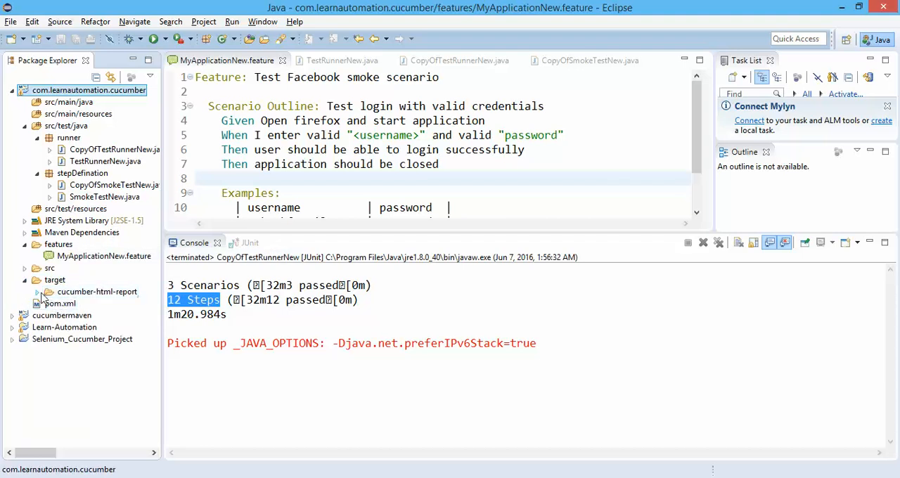
{"action": "double_click", "coordinate": [87, 315]}
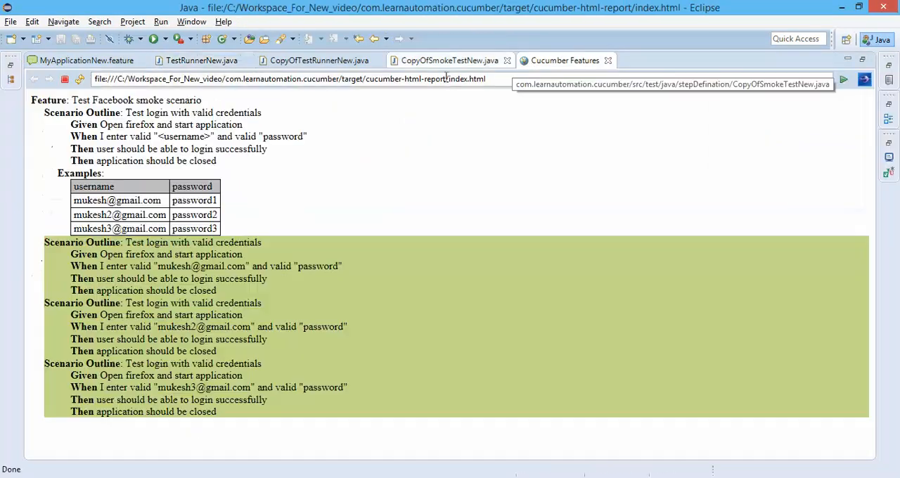
{"action": "left_click", "coordinate": [288, 78]}
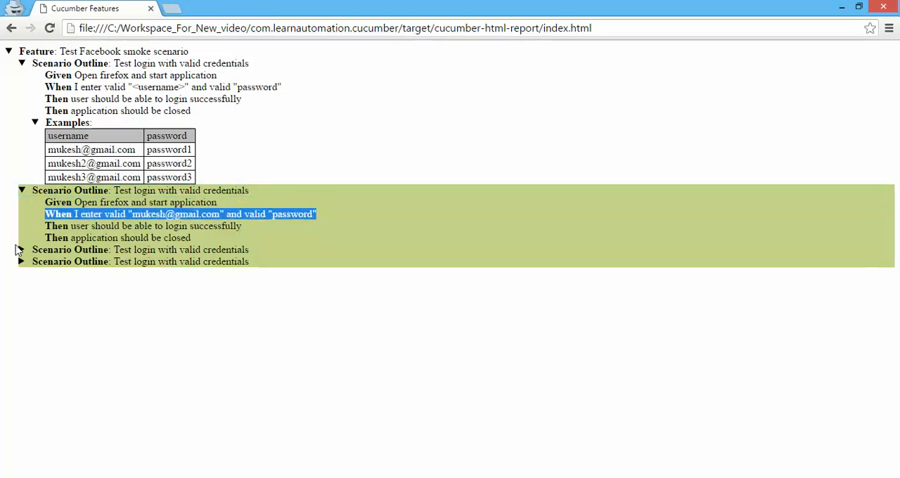
Step: Expand the remaining Scenario Outline run in the Chrome Cucumber report
{"action": "left_click", "coordinate": [20, 251]}
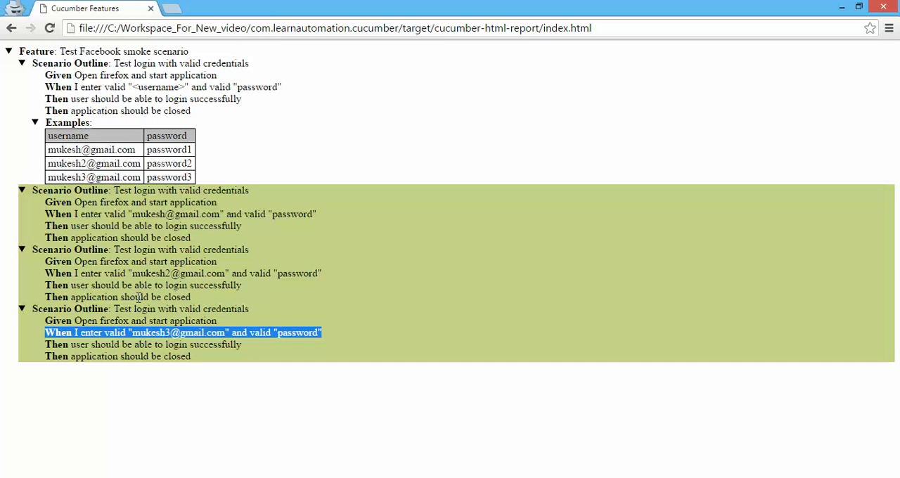
{"action": "mouse_move", "coordinate": [31, 62]}
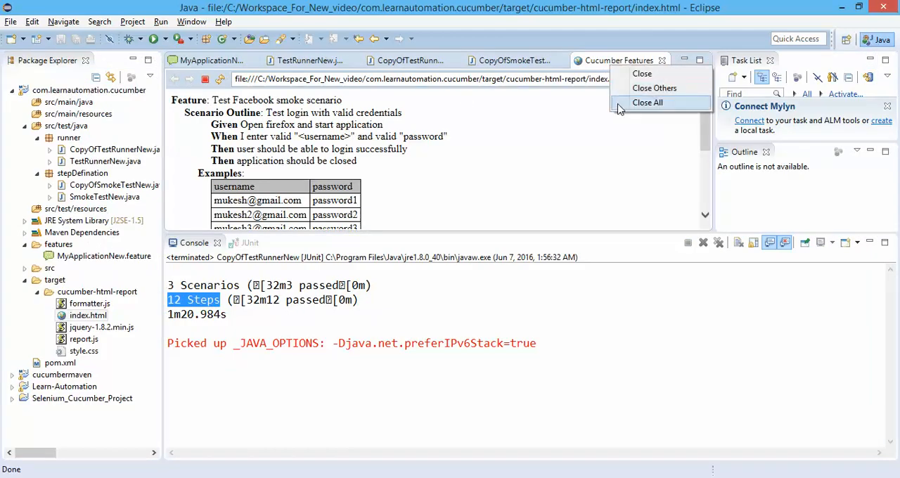
Step: Close all editors, then reopen CopyOfTestRunnerNew.java and the feature file from the project tree
{"action": "left_click", "coordinate": [647, 103]}
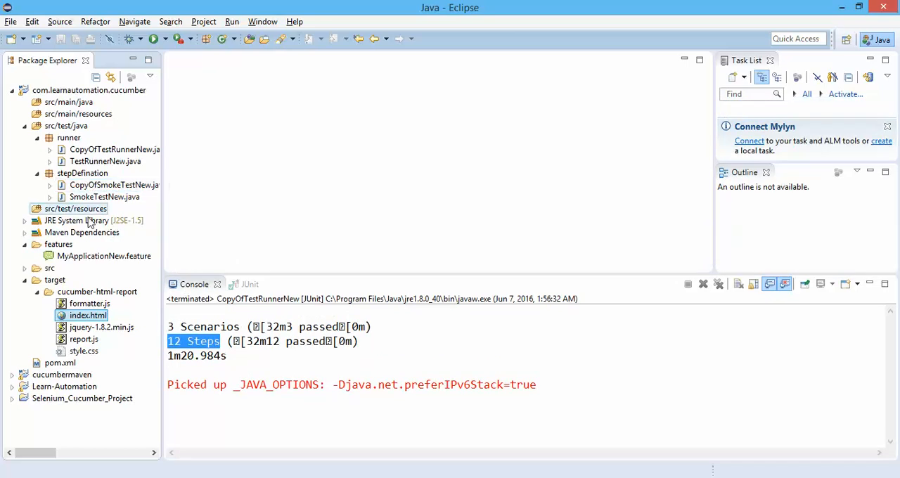
{"action": "left_click", "coordinate": [114, 149]}
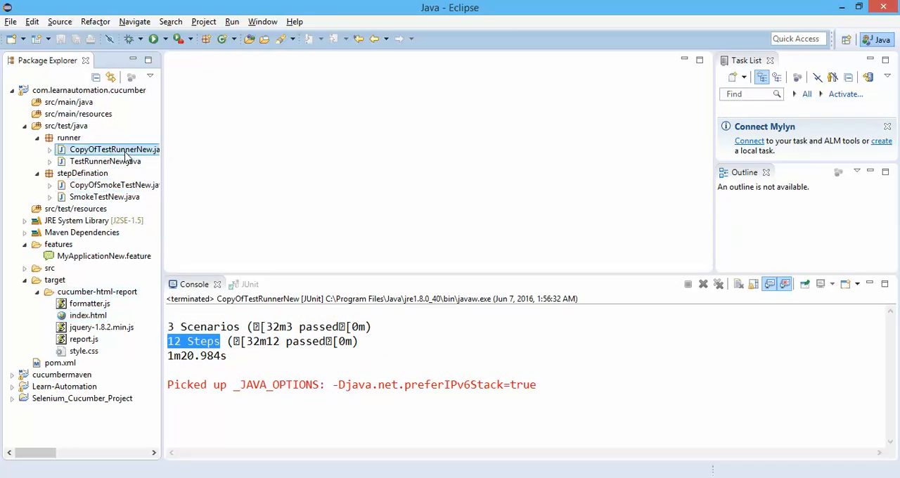
{"action": "double_click", "coordinate": [112, 149]}
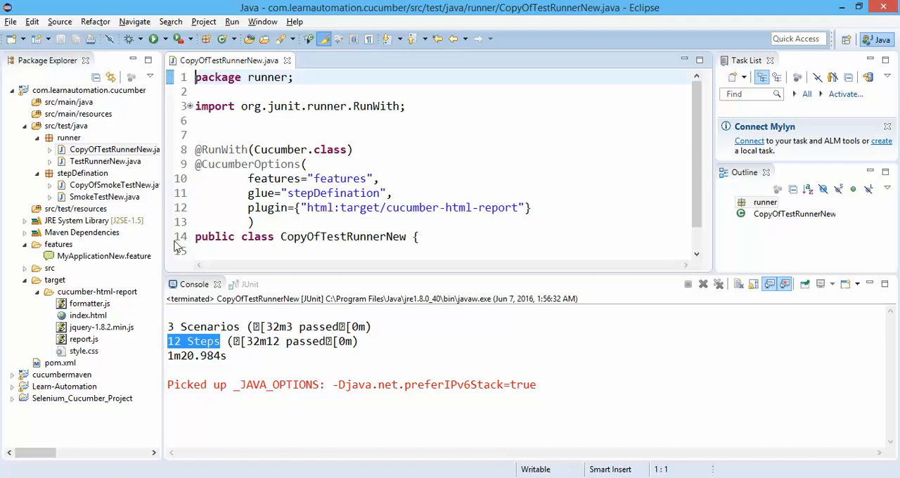
{"action": "left_click", "coordinate": [104, 256]}
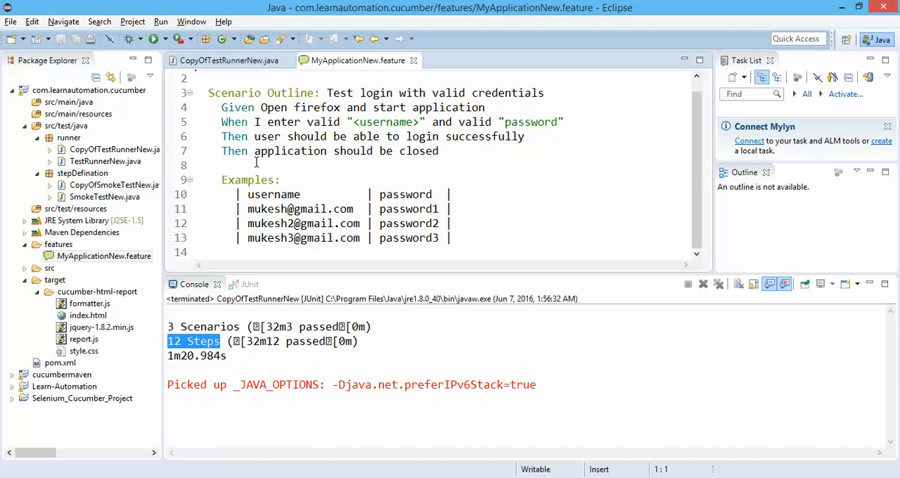
Step: Close the editors again and return to the PowerPoint slide show's final slide
{"action": "left_click", "coordinate": [264, 165]}
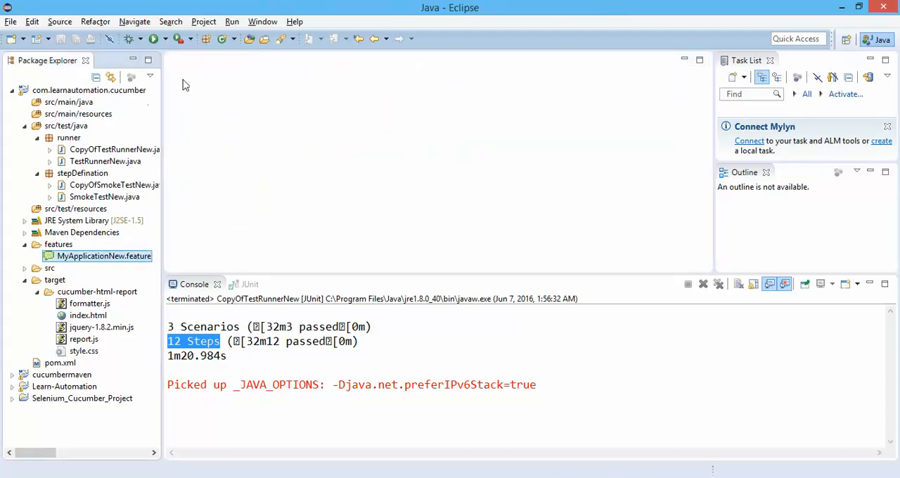
{"action": "mouse_move", "coordinate": [116, 110]}
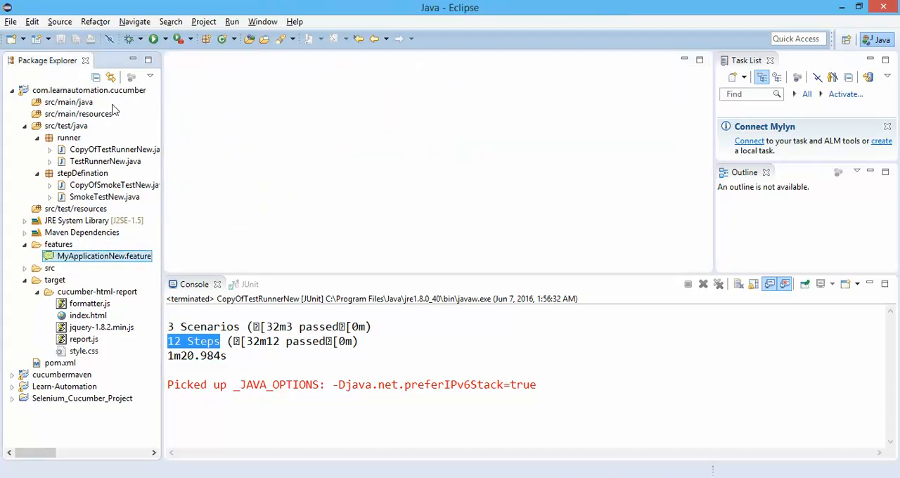
{"action": "left_click", "coordinate": [113, 149]}
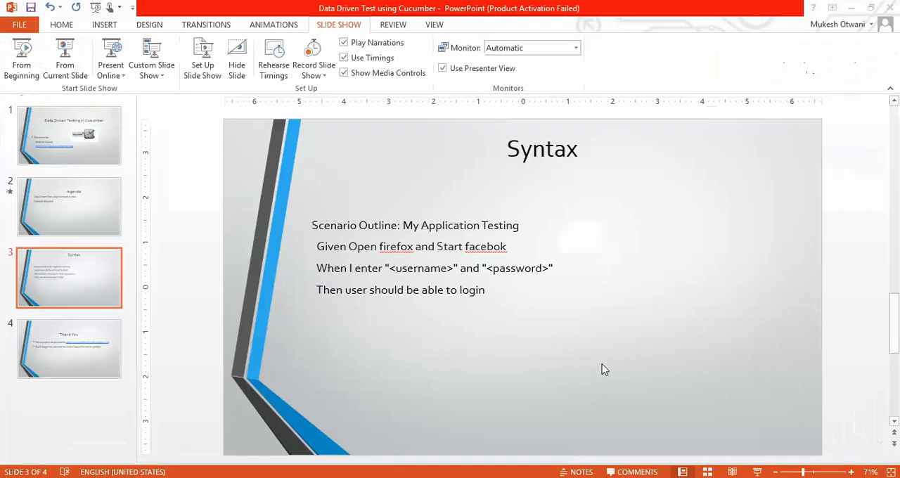
{"action": "left_click", "coordinate": [69, 349]}
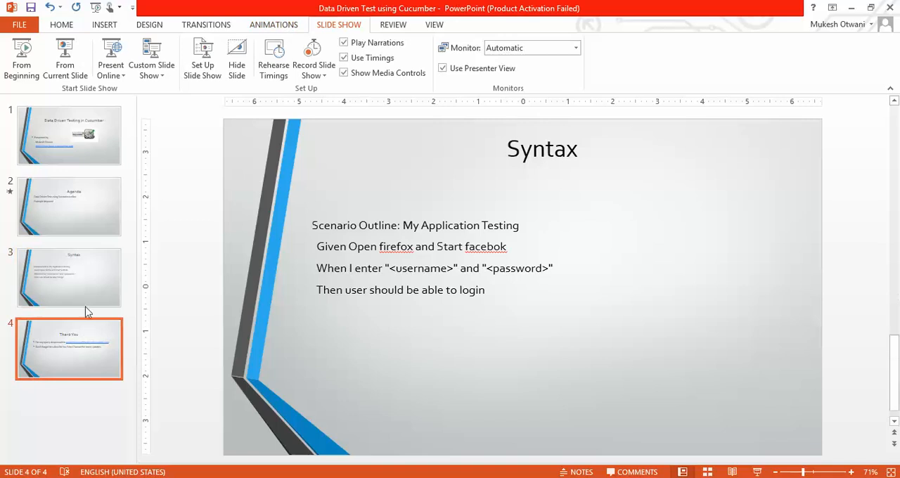